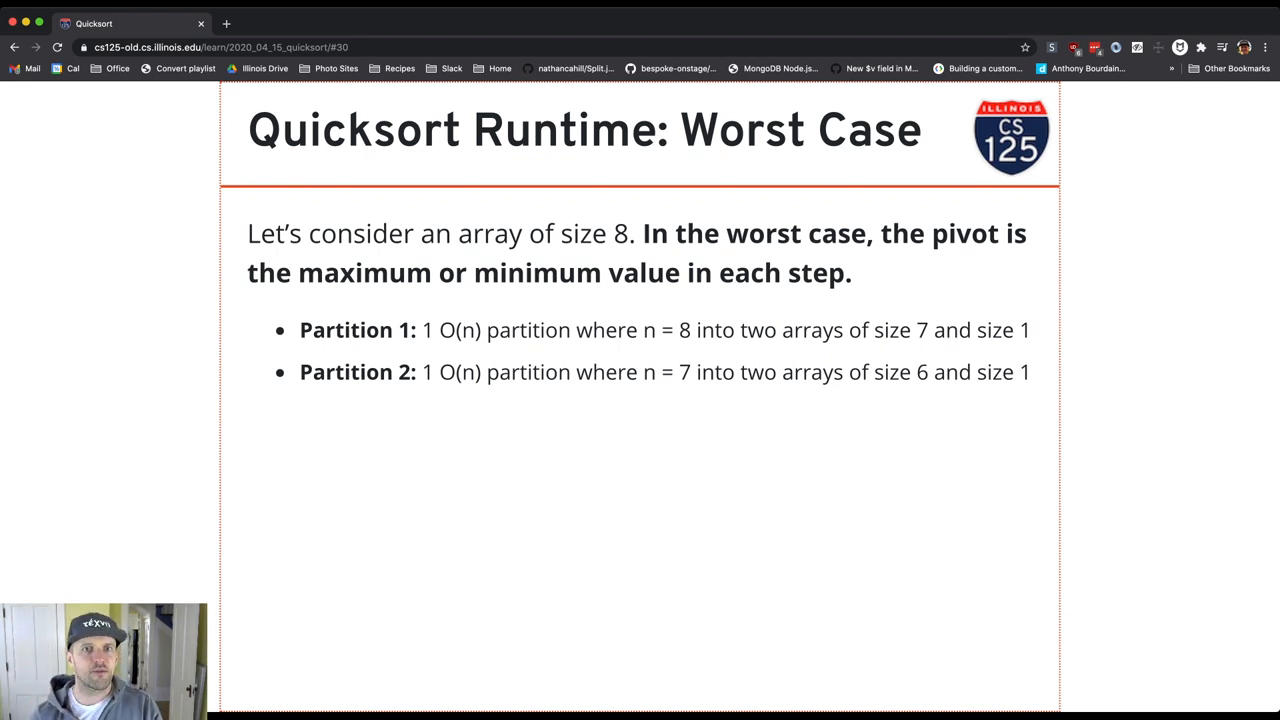
Reveal Partition 3 and the following partition bullet in the worst-case runtime analysis.
key("right")
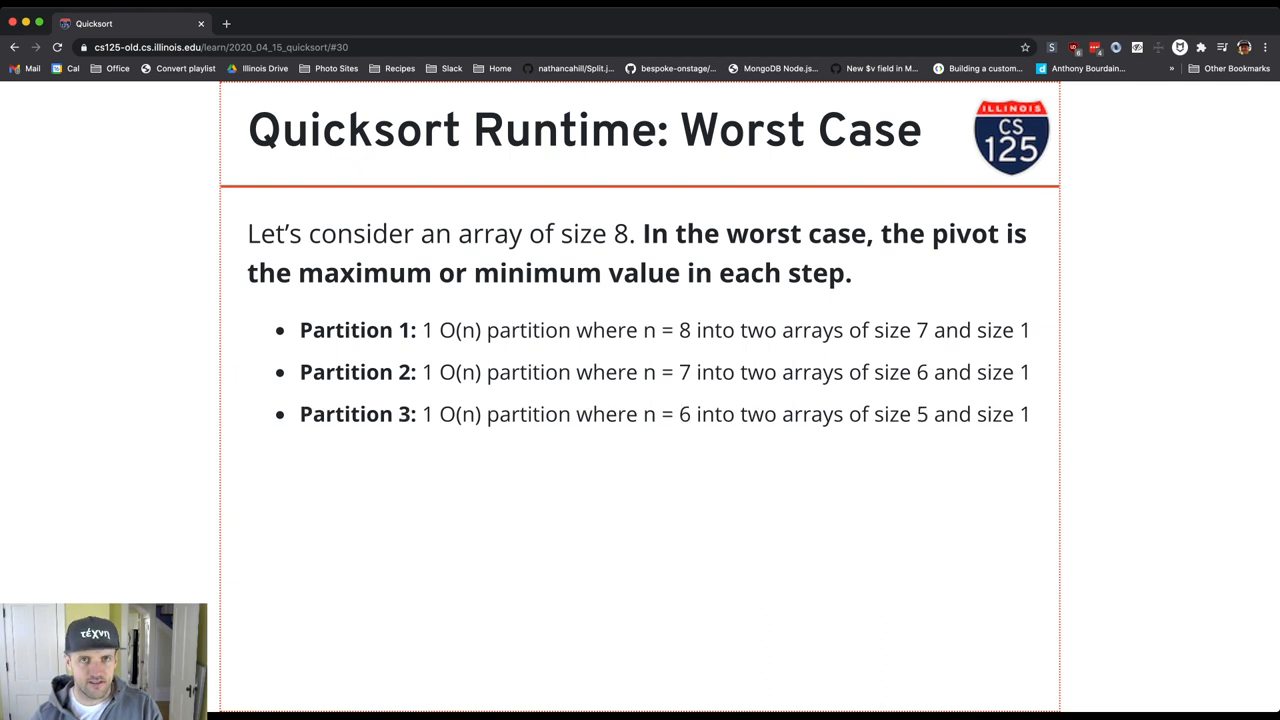
key("right")
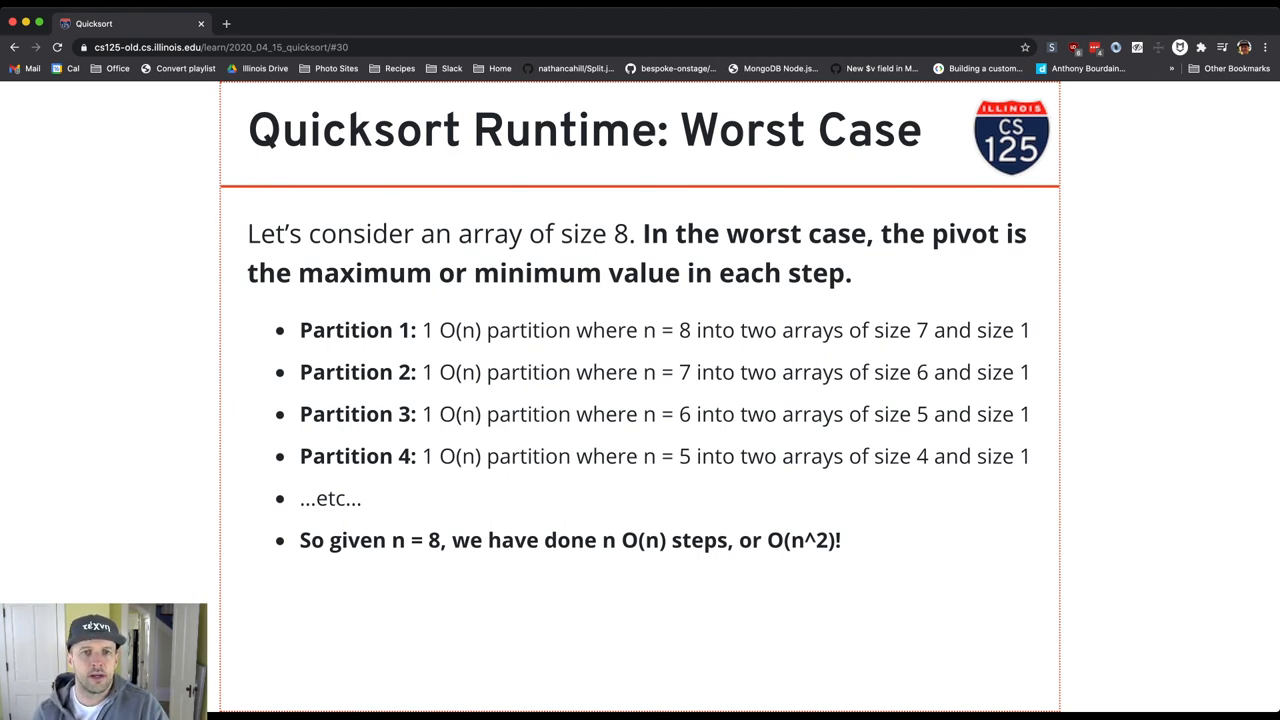
Advance to the 'Quicksort: Worst Case Overview' slide showing the 8–1 array shrinking each step.
key("Right")
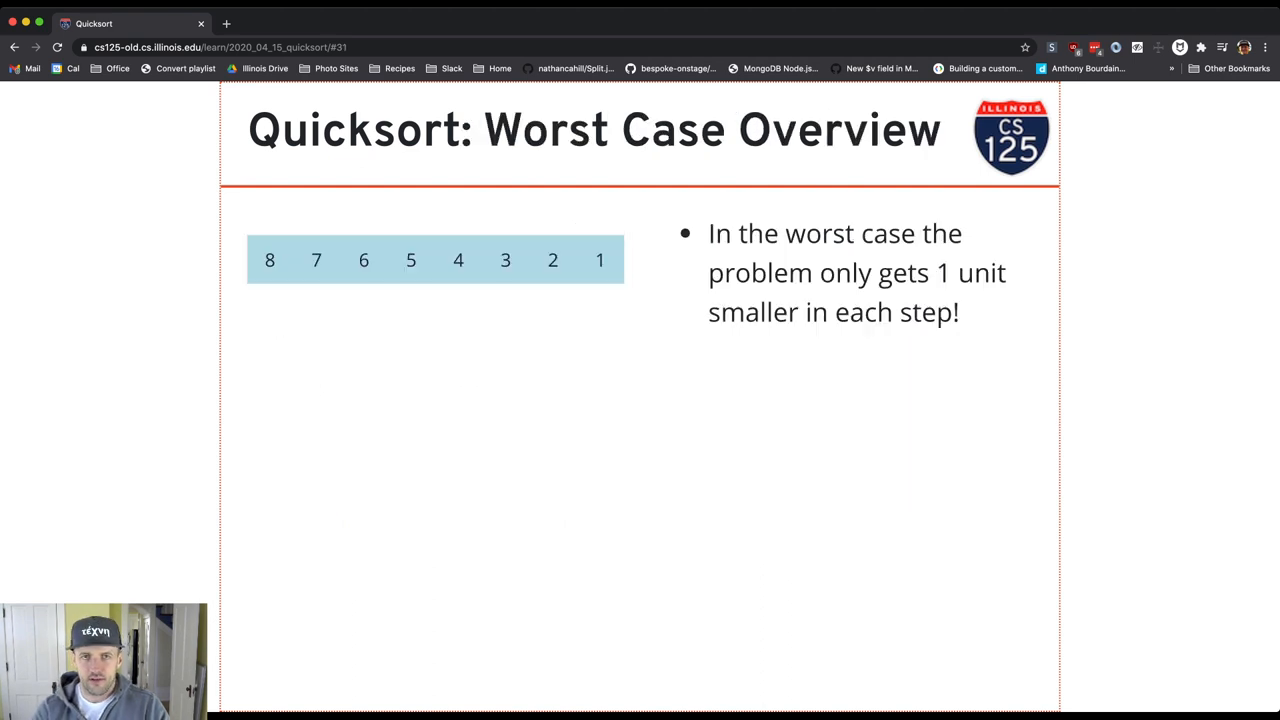